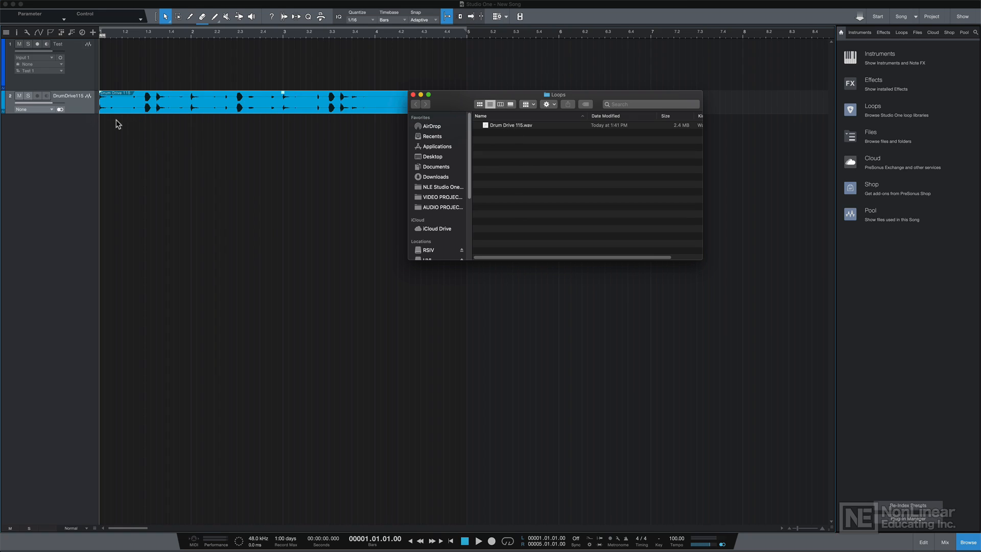
# Step: Close the Finder window, turn on Autoscroll, and play the track 2 drum loop from bar 1
pyautogui.click(412, 95)
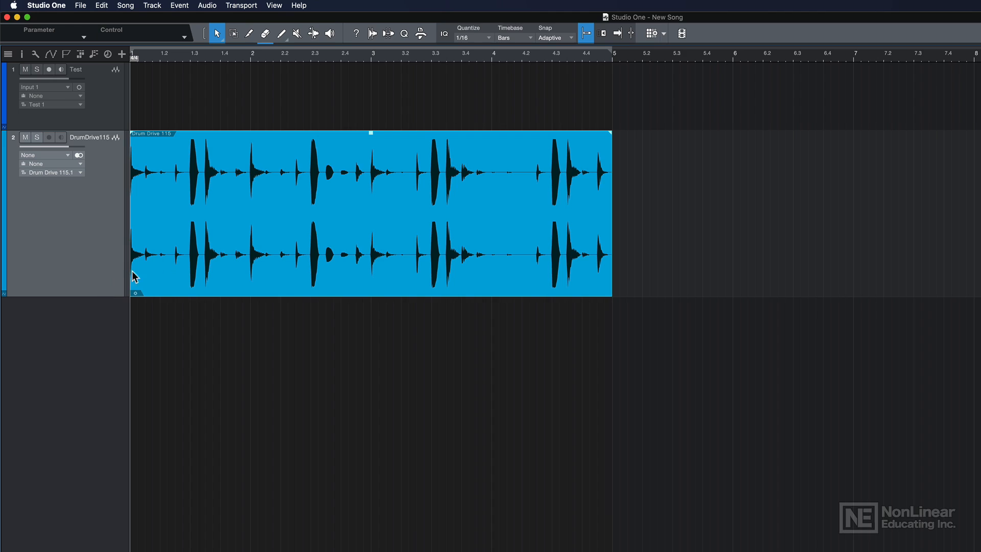
pyautogui.moveTo(242, 232)
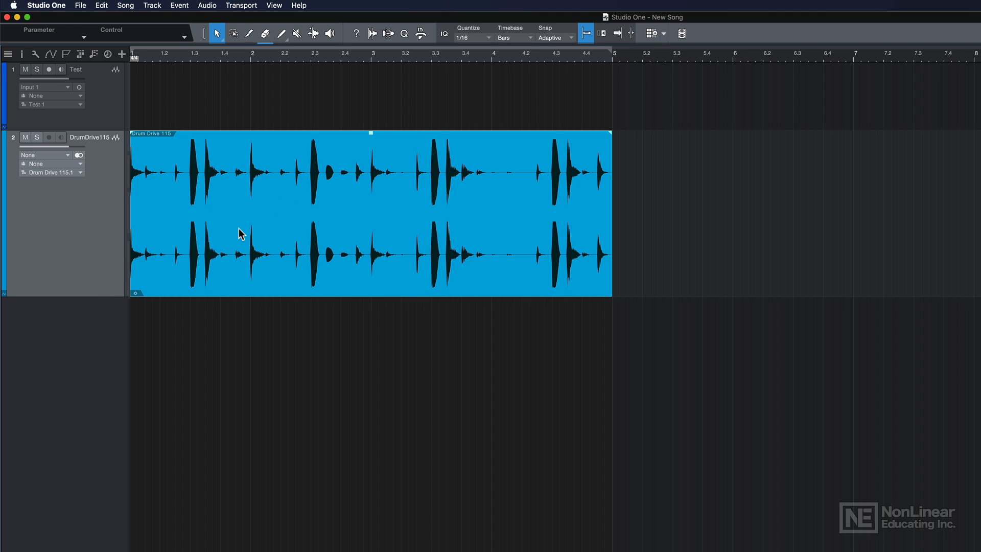
pyautogui.click(616, 34)
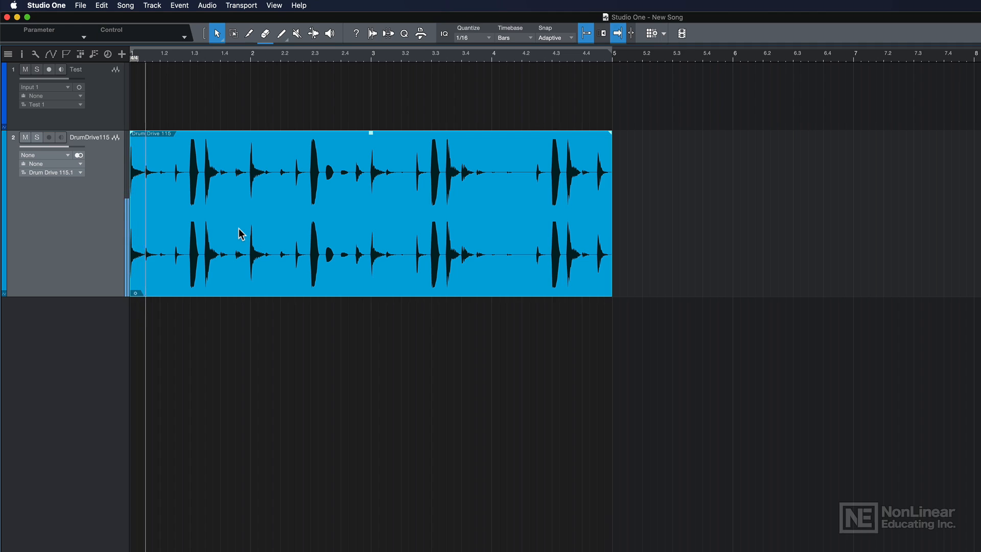
pyautogui.click(251, 53)
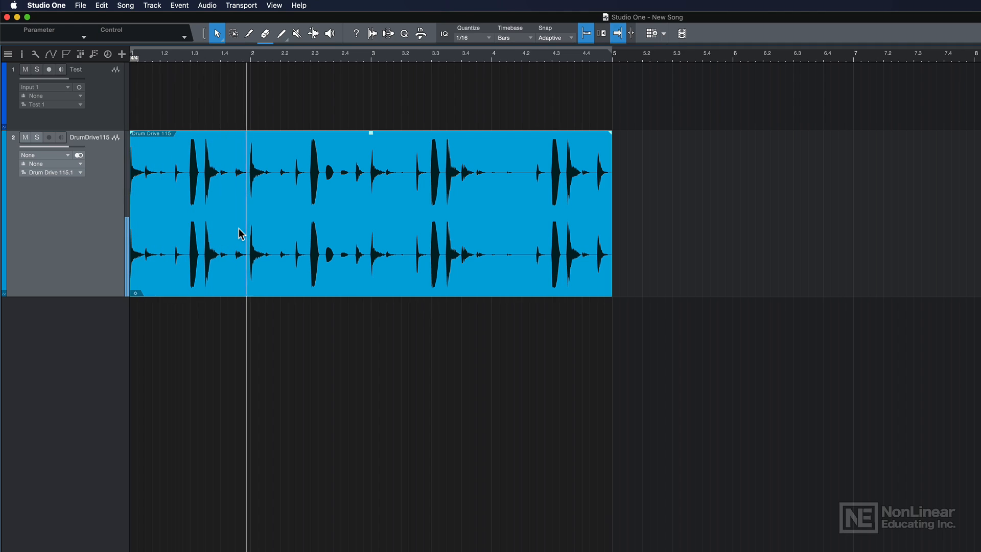
pyautogui.click(345, 54)
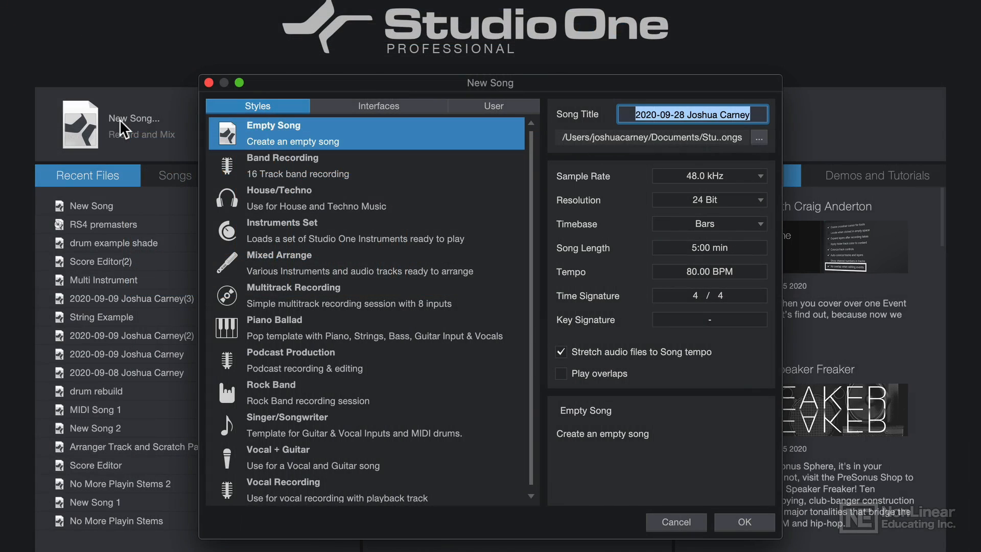
pyautogui.moveTo(657, 363)
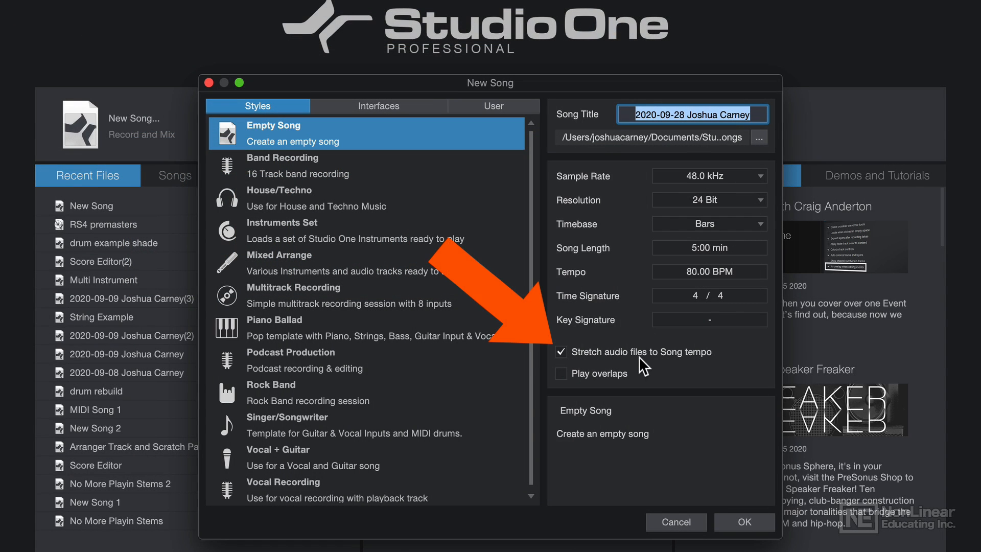
pyautogui.moveTo(653, 361)
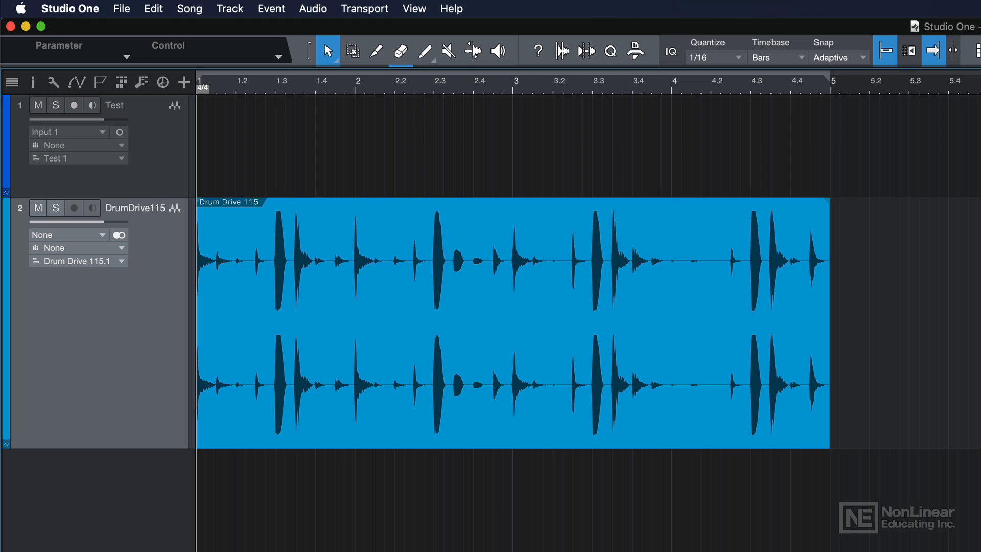
pyautogui.moveTo(204, 18)
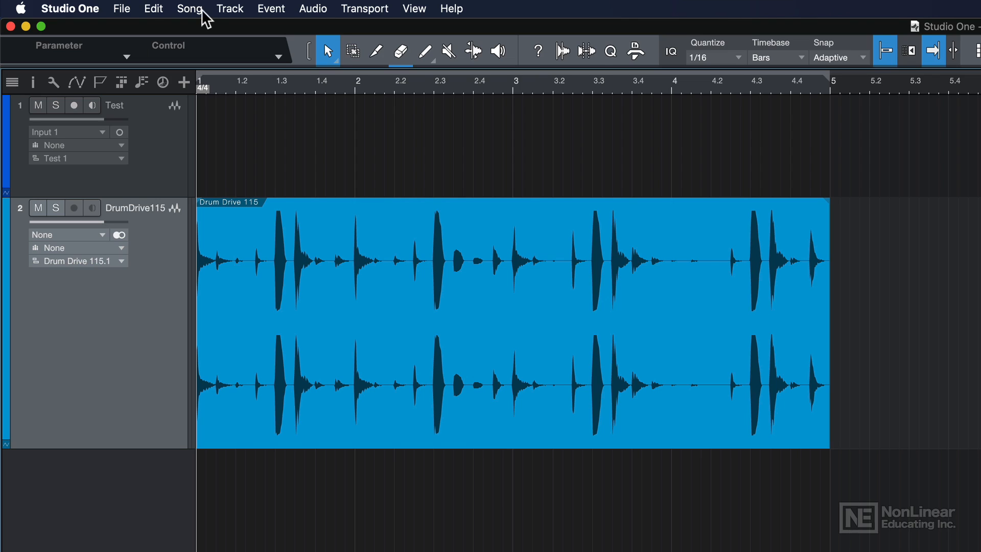
# Step: Uncheck 'Stretch audio files to Song tempo' in Song Setup and confirm
pyautogui.click(189, 8)
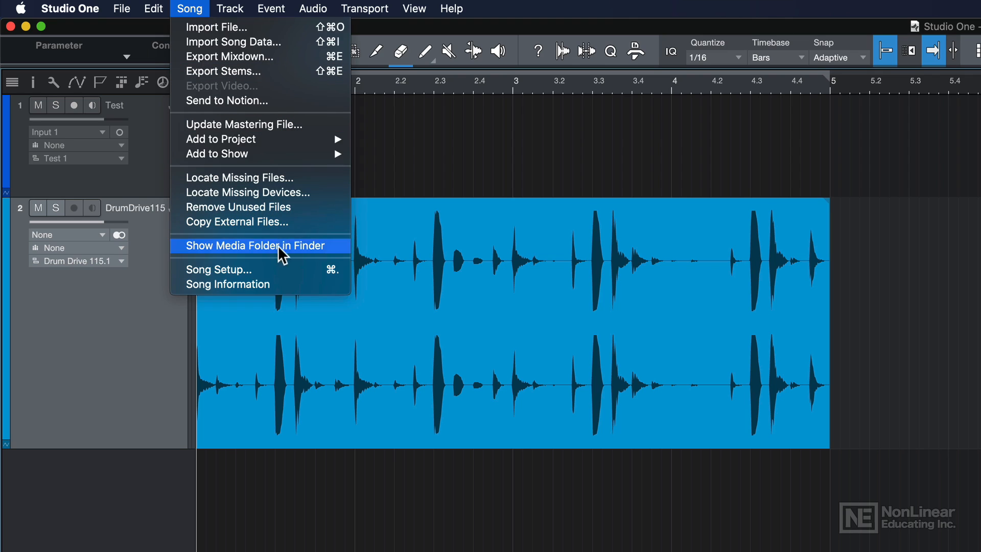
pyautogui.click(218, 269)
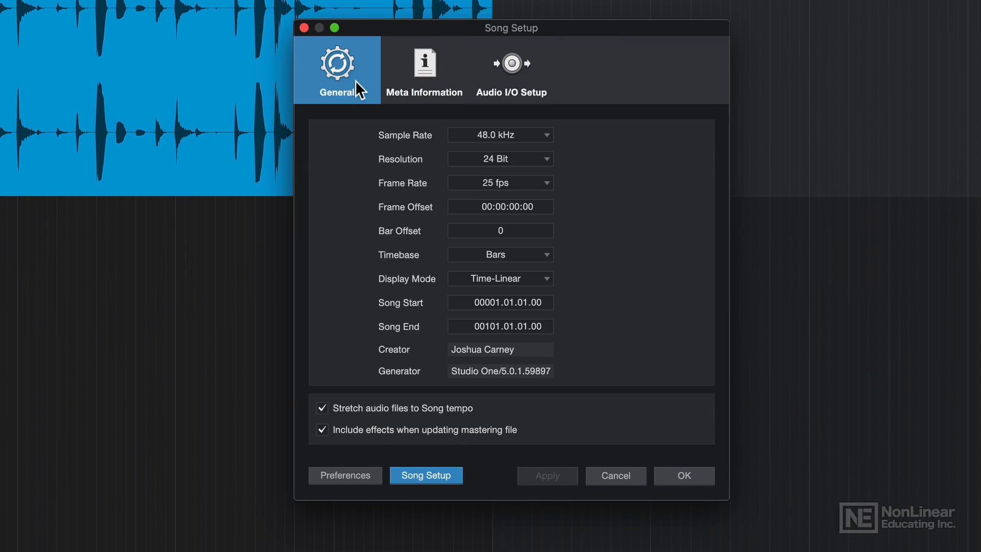
pyautogui.click(322, 408)
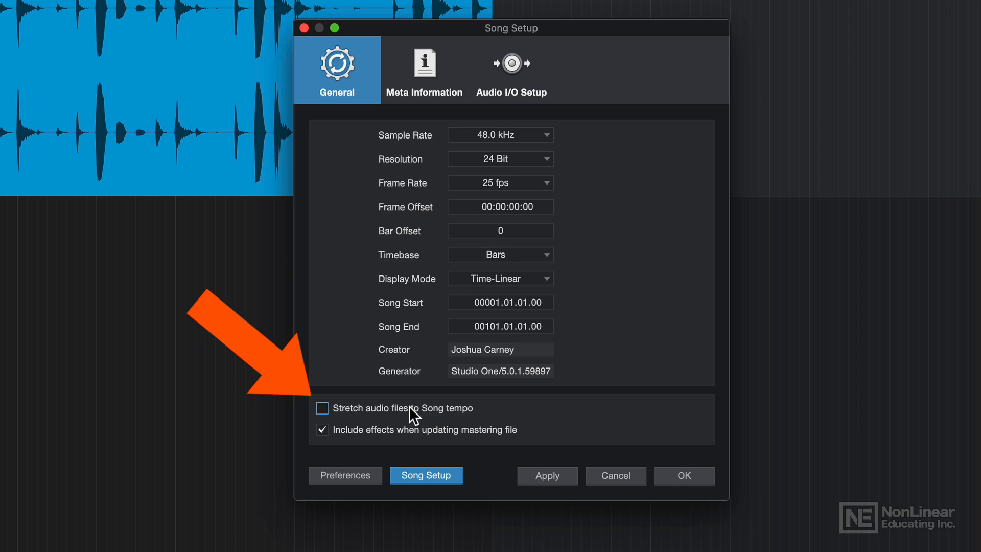
pyautogui.click(683, 476)
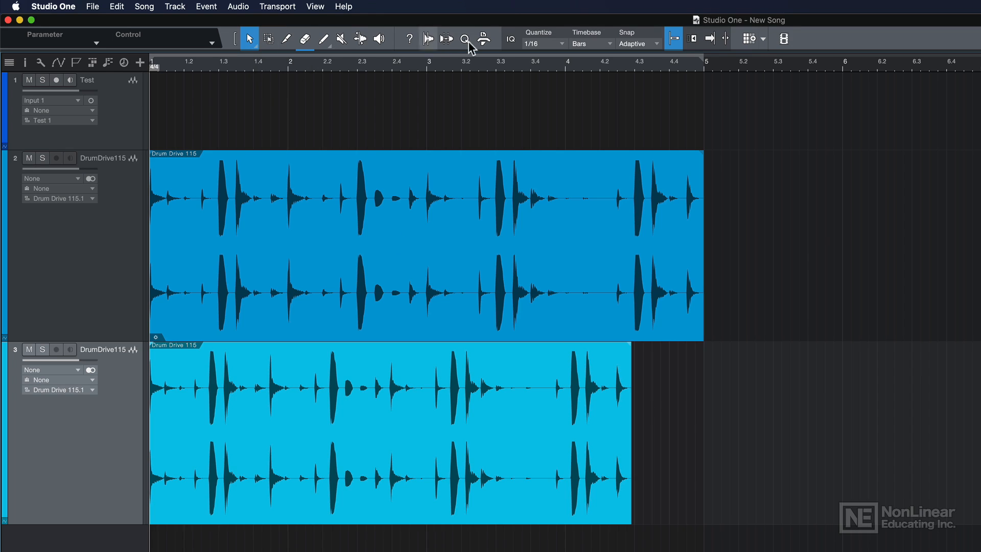
pyautogui.moveTo(675, 38)
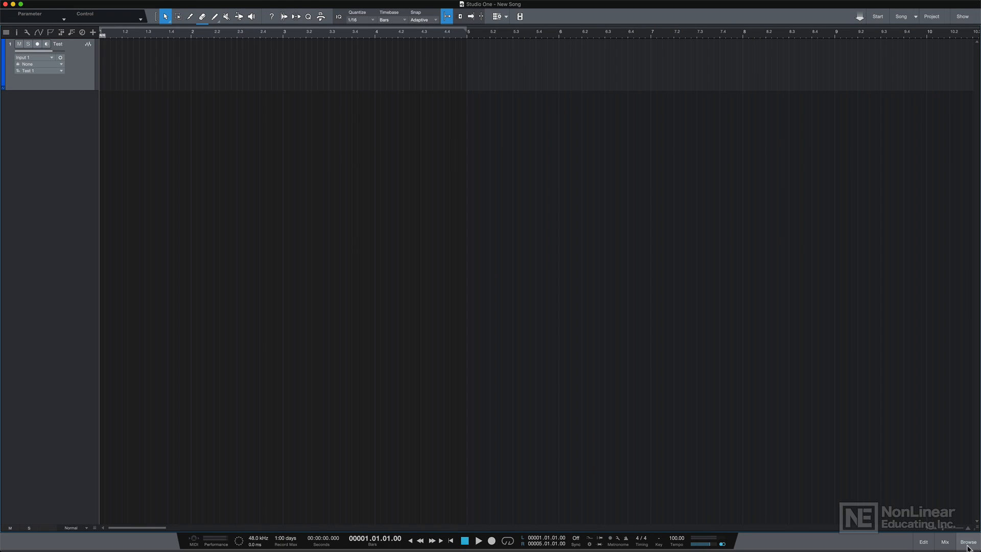
# Step: Open the Browser panel and show its Loops library
pyautogui.click(967, 541)
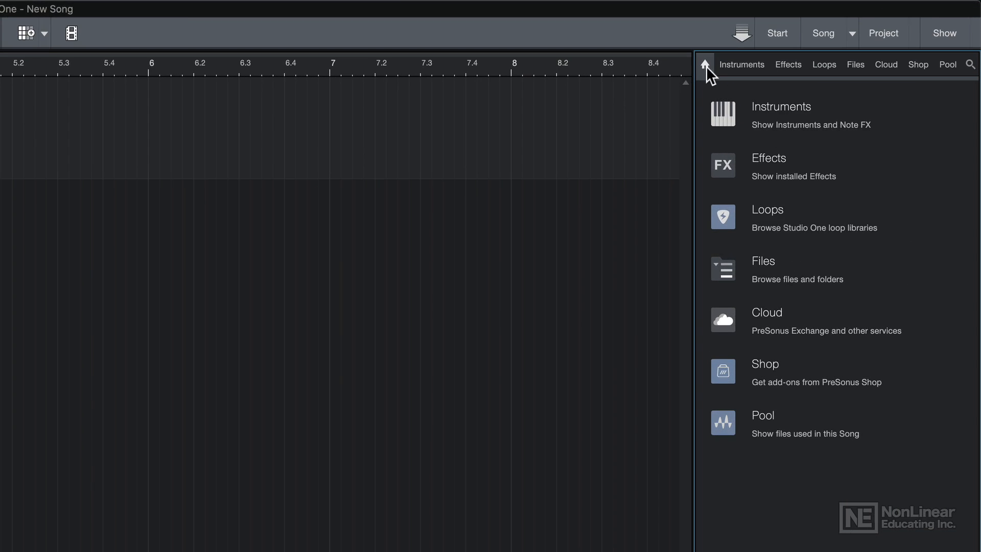
pyautogui.moveTo(769, 208)
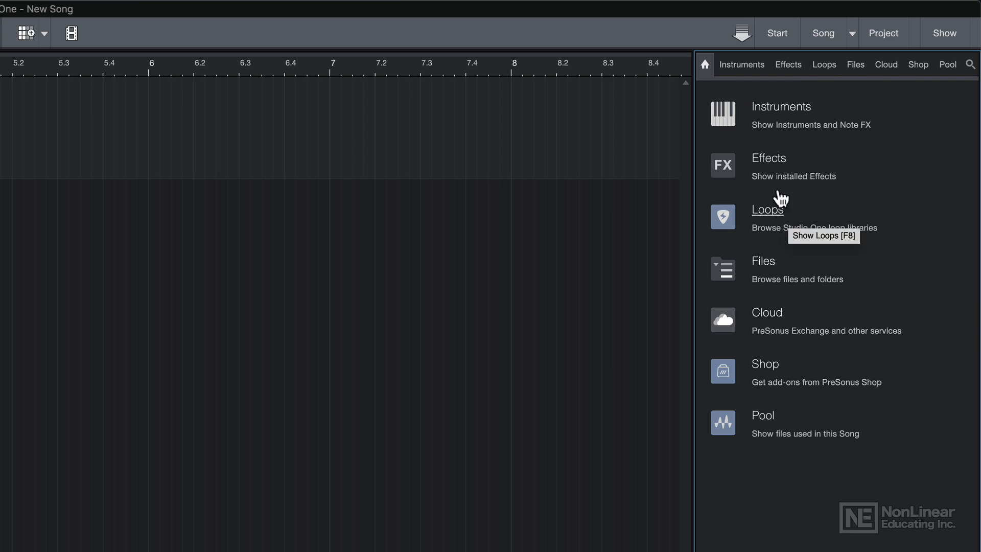
pyautogui.moveTo(825, 64)
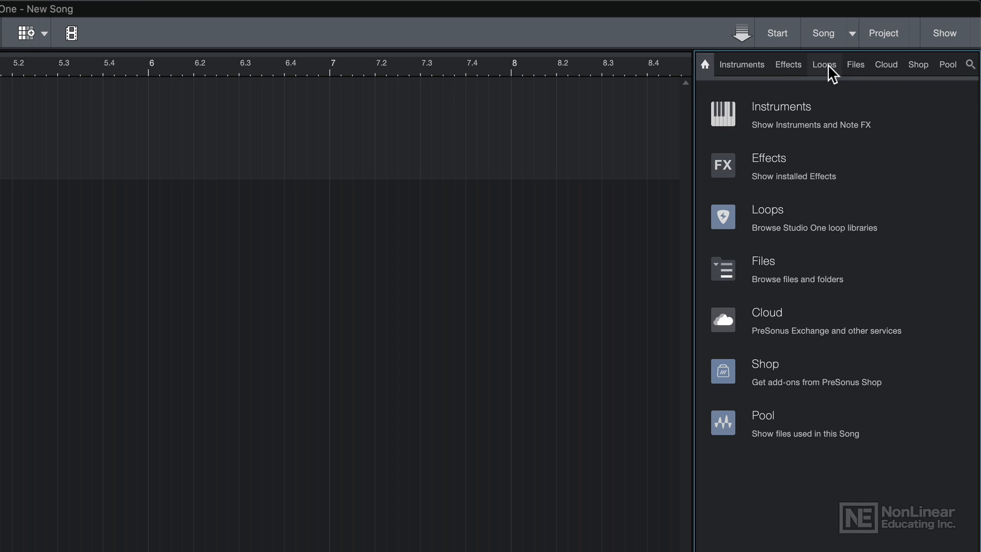
pyautogui.click(824, 64)
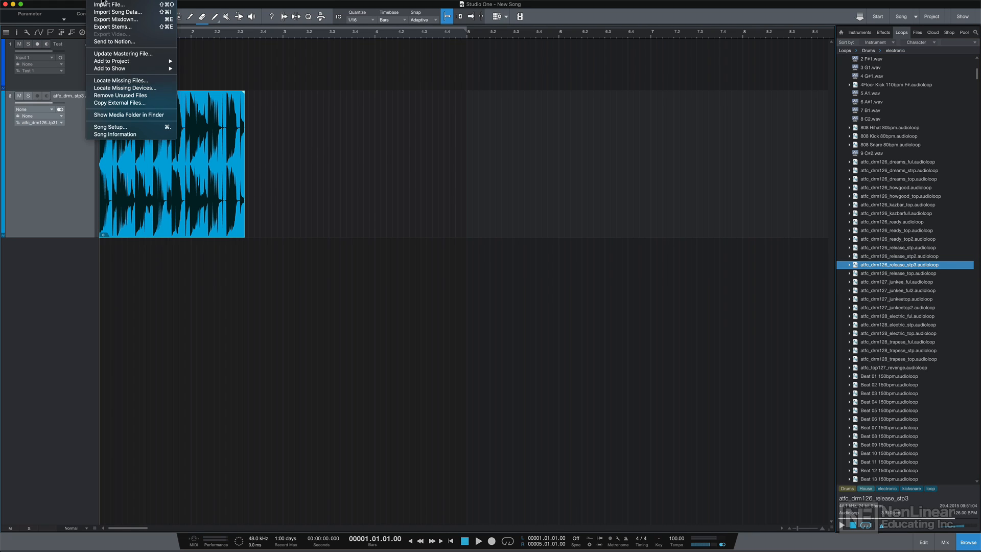
# Step: Tick 'Stretch audio files to Song tempo' on the Song Setup General page
pyautogui.click(110, 126)
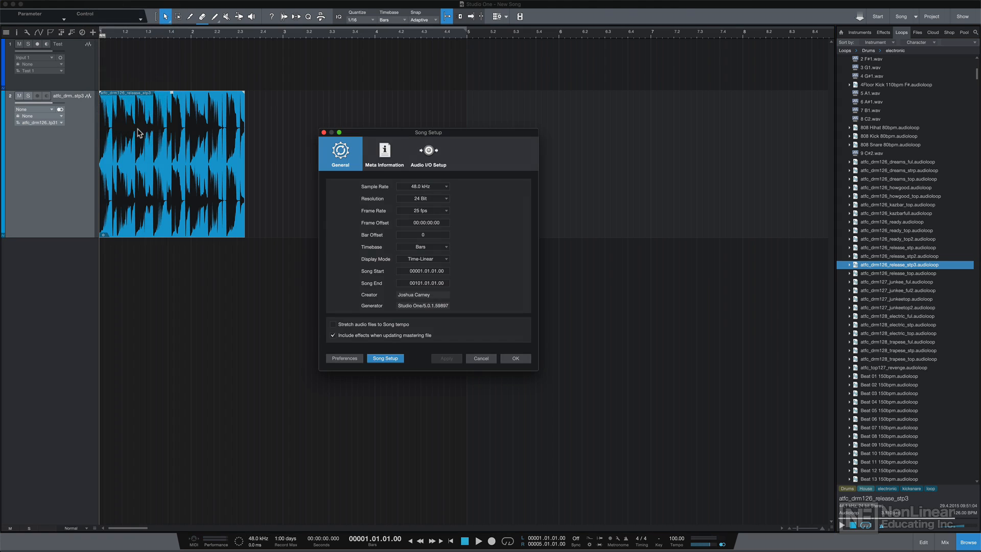
pyautogui.click(332, 323)
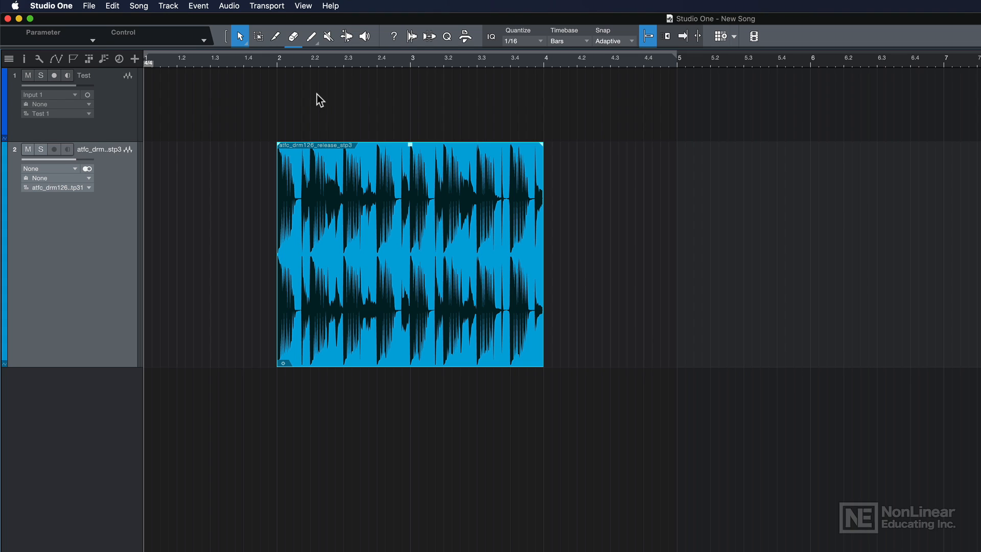
pyautogui.moveTo(309, 105)
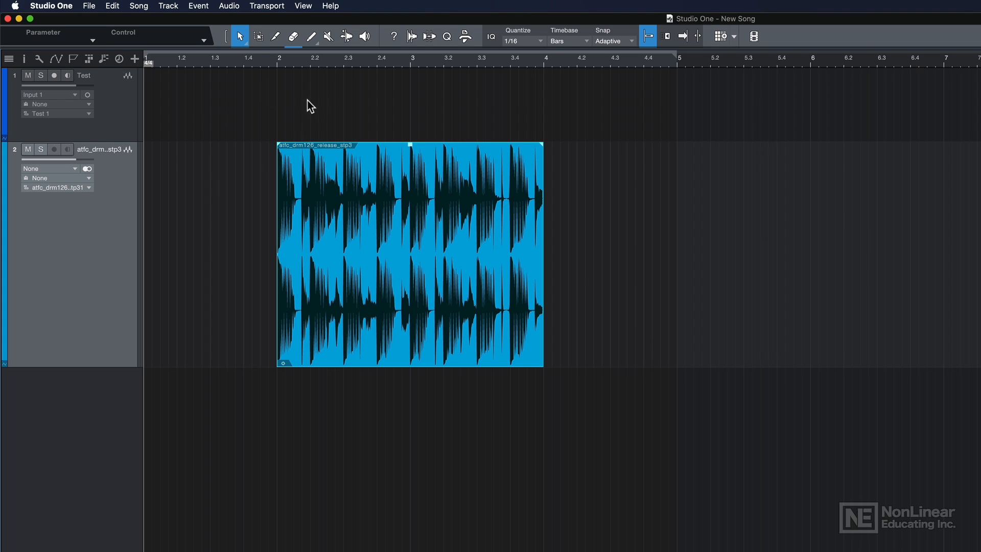
pyautogui.moveTo(238, 110)
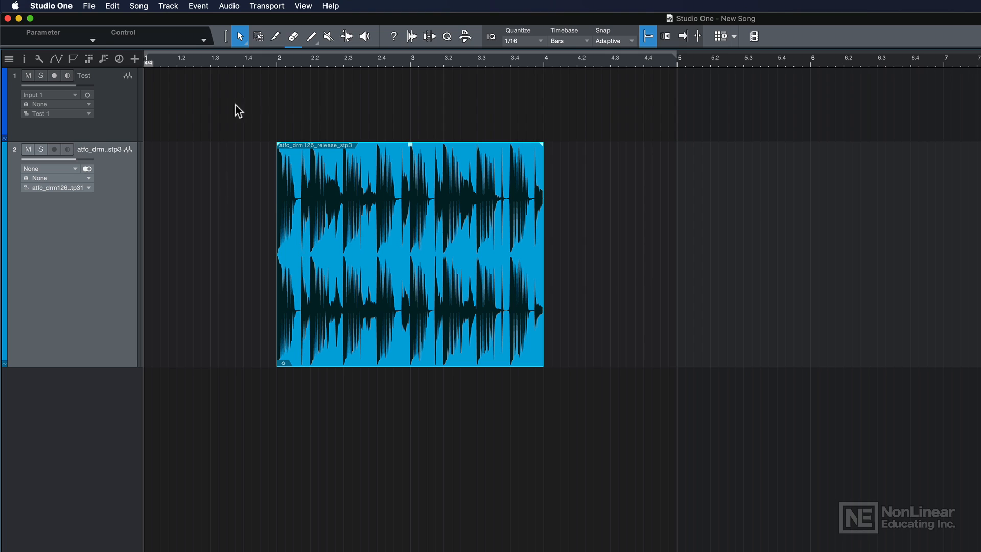
pyautogui.moveTo(264, 114)
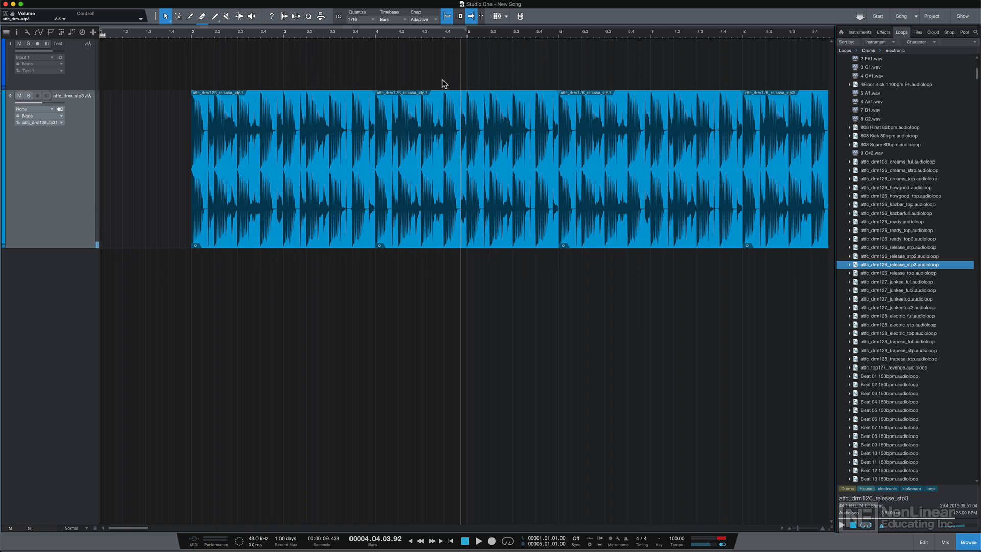
pyautogui.moveTo(351, 79)
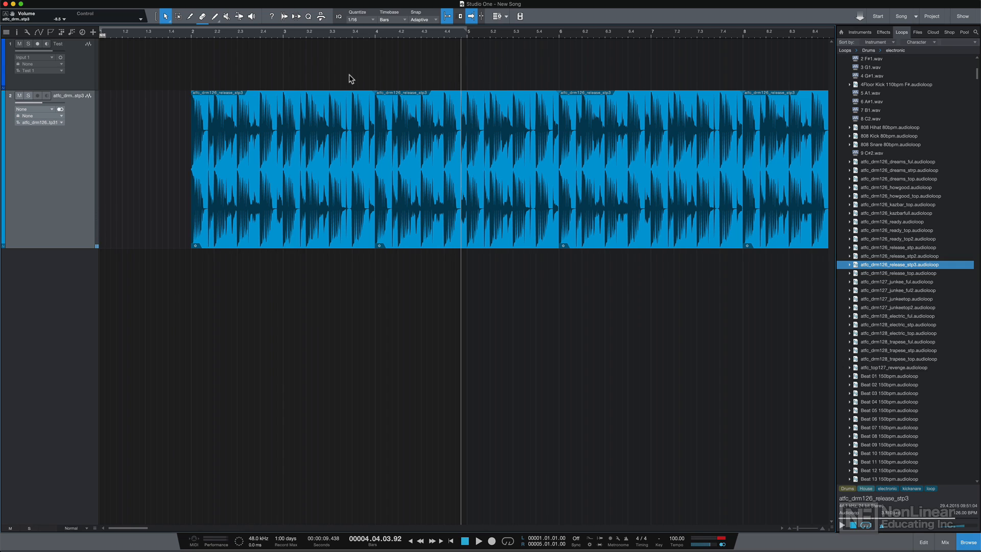
pyautogui.moveTo(190, 39)
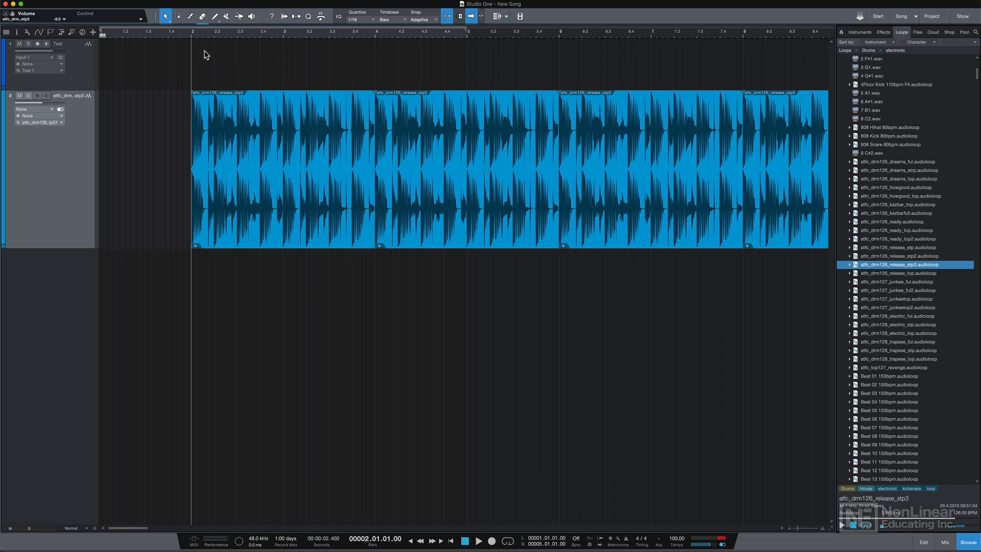
pyautogui.moveTo(210, 60)
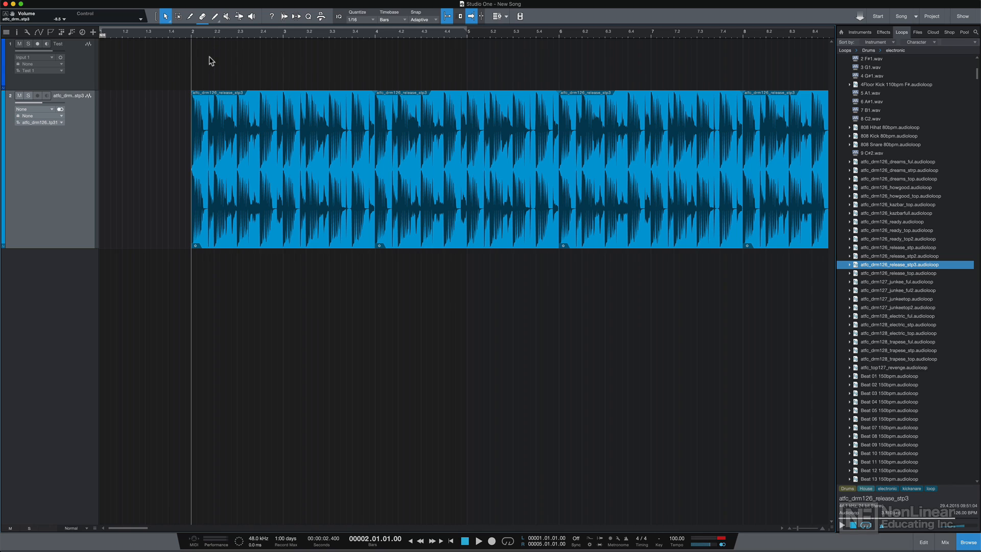
pyautogui.moveTo(194, 39)
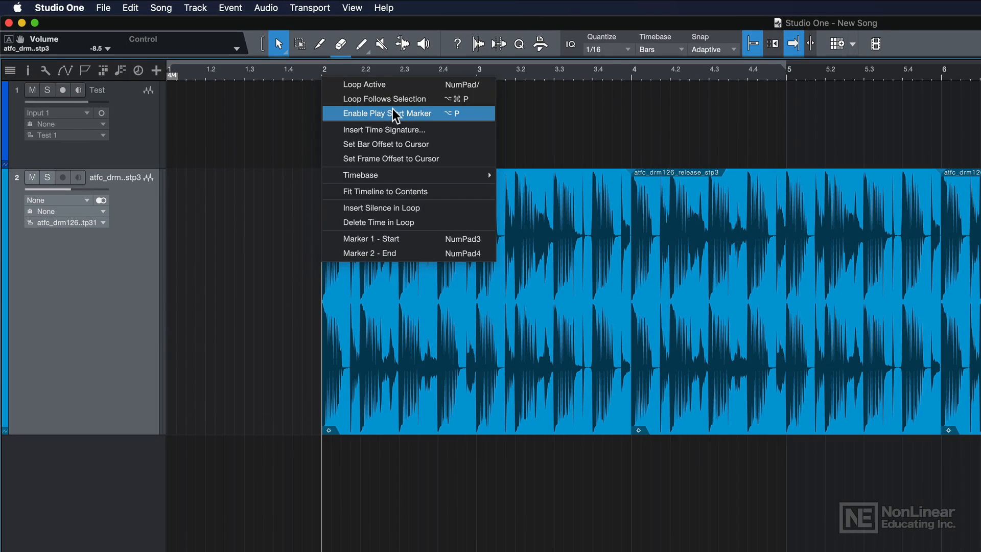
# Step: Enable the play start marker and set the playback position into bar 2
pyautogui.click(393, 114)
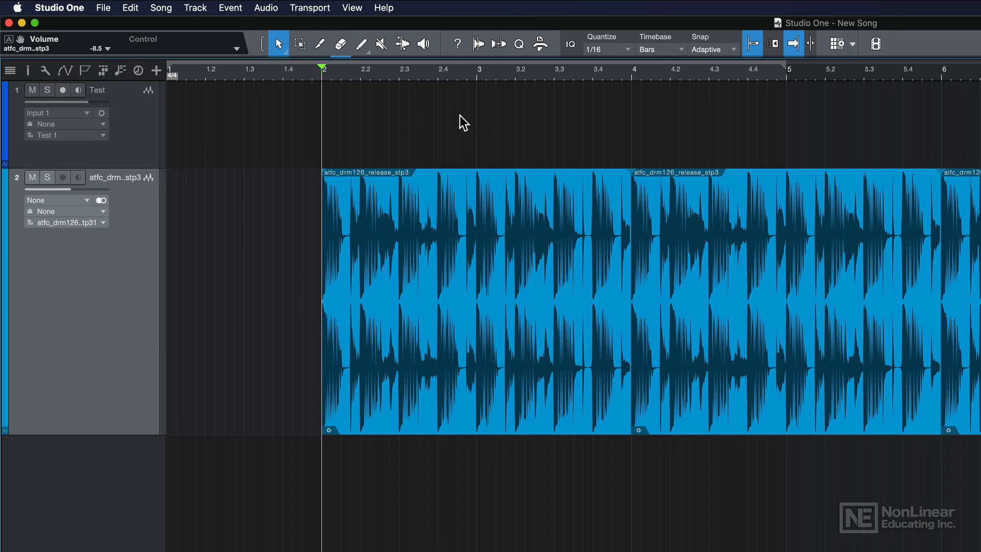
pyautogui.moveTo(426, 116)
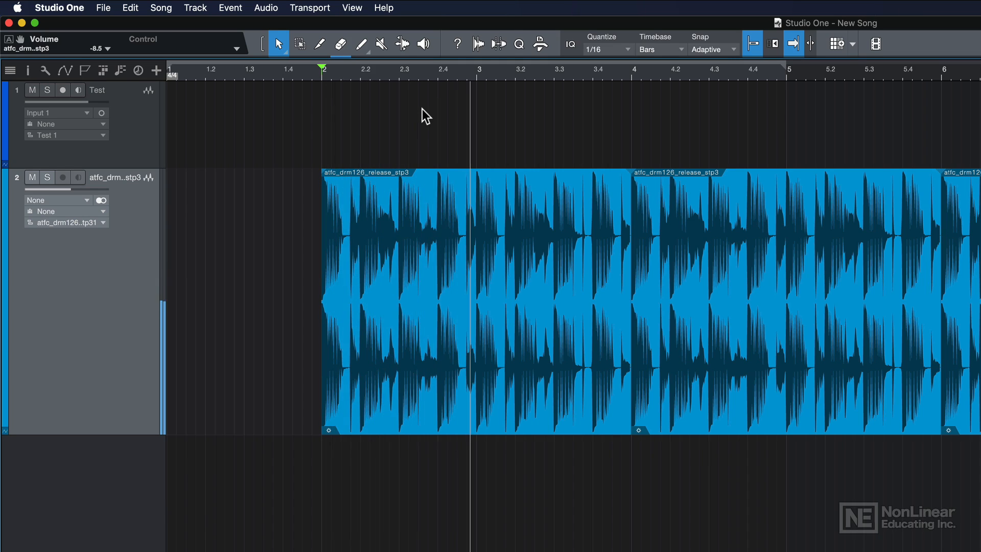
pyautogui.click(422, 69)
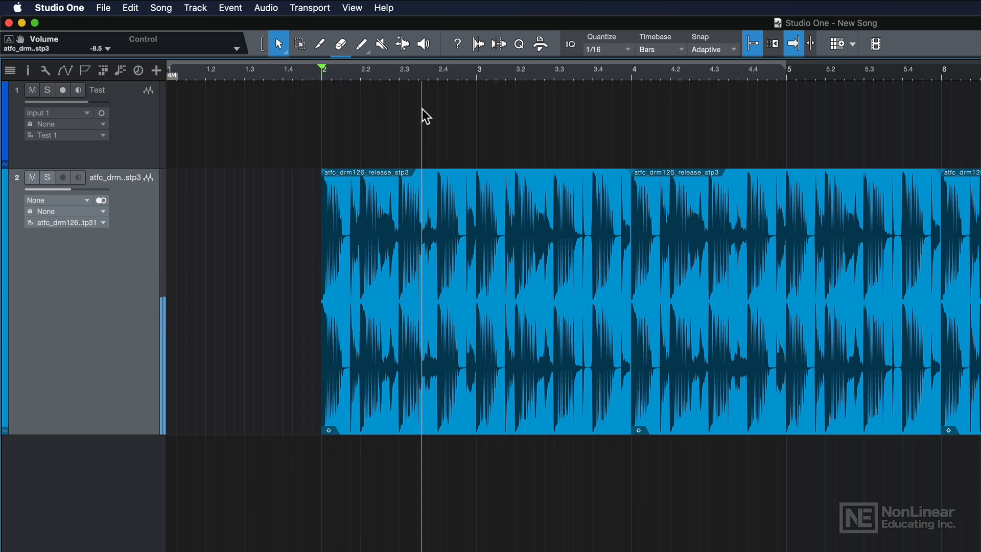
pyautogui.click(322, 69)
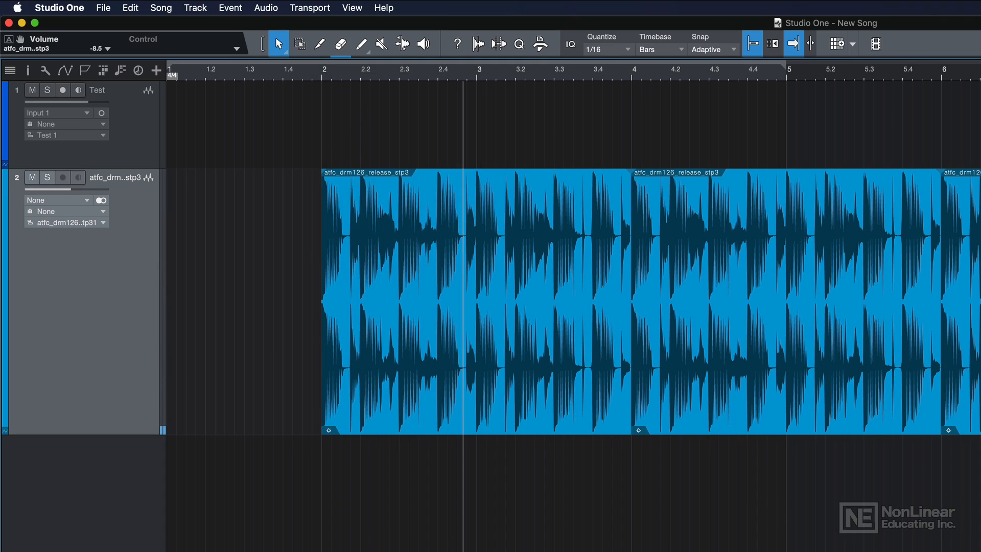
# Step: Enable Return to Start on Stop from the Play button's context menu
pyautogui.rightClick(449, 516)
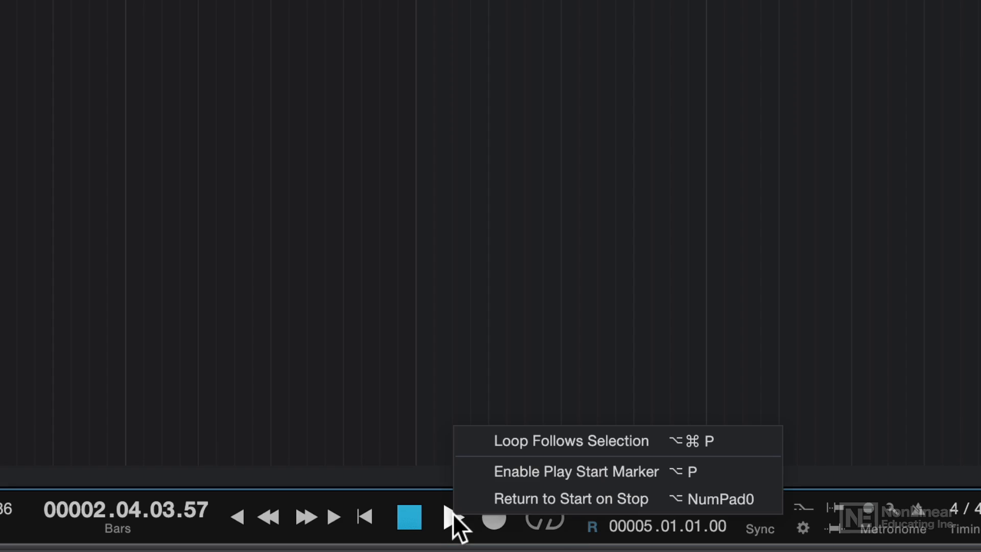
pyautogui.moveTo(488, 499)
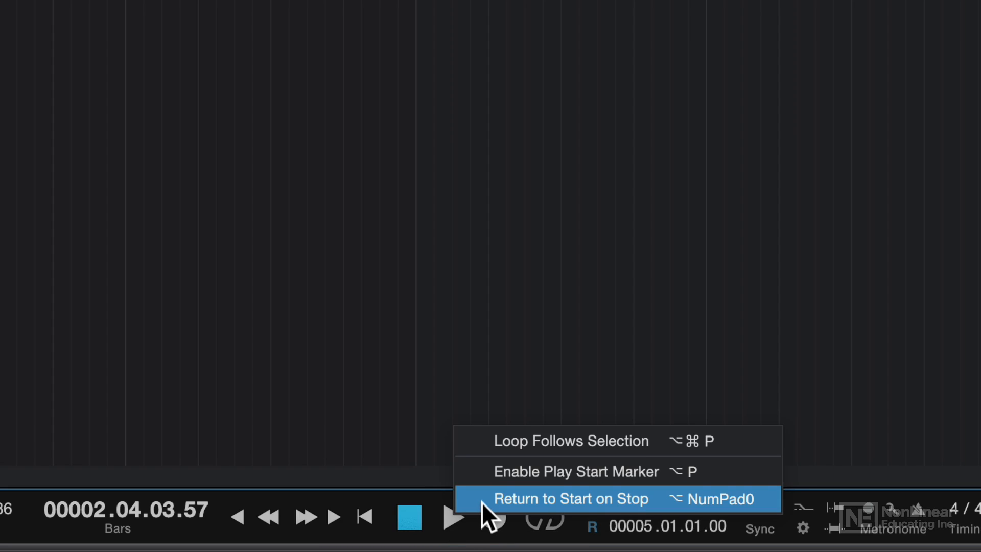
pyautogui.click(571, 499)
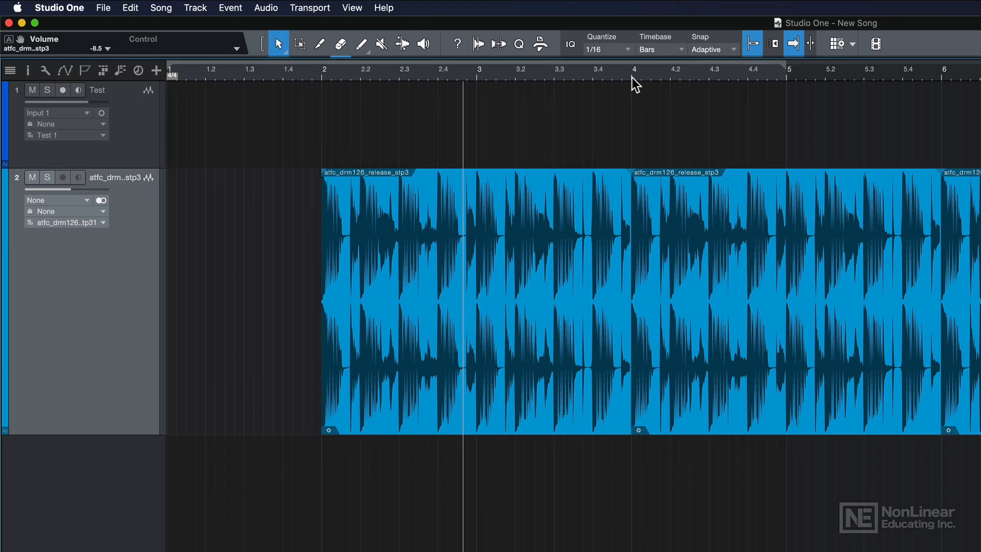